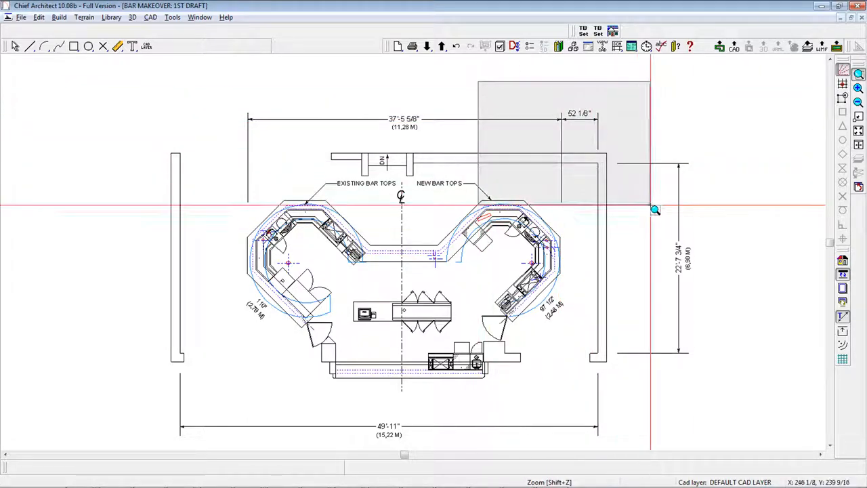
# Zoom in on the 52 1/8" clearance dimension above the new bar tops
pyautogui.click(857, 103)
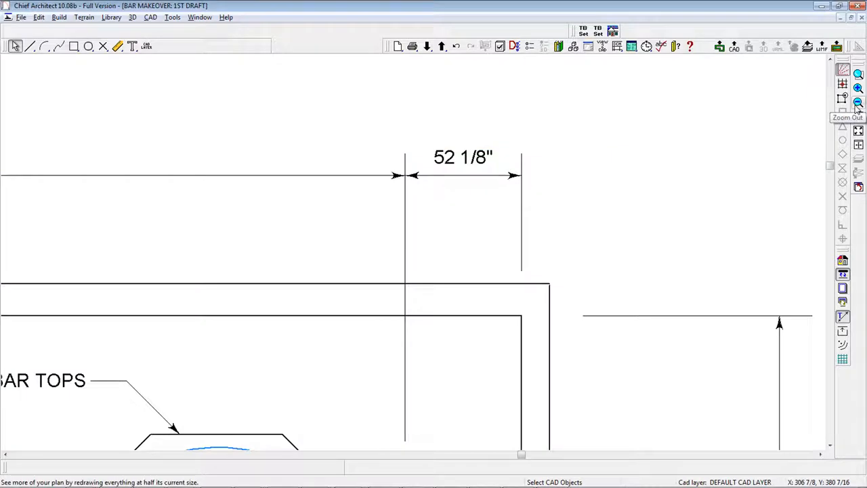